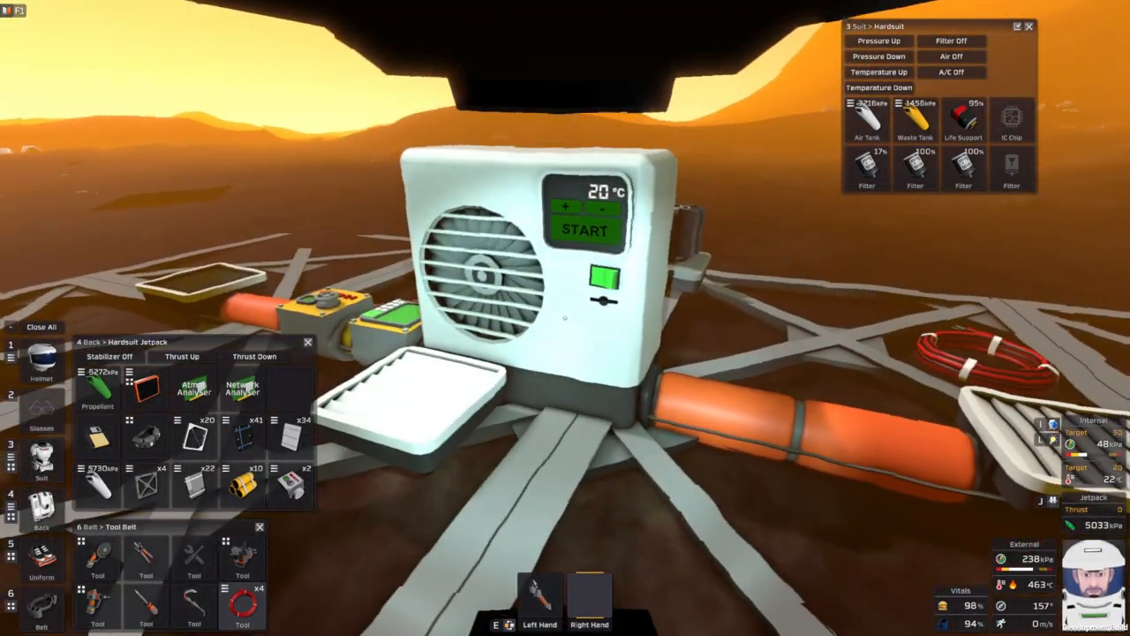
{"action": "mouse_move", "coordinate": [565, 318]}
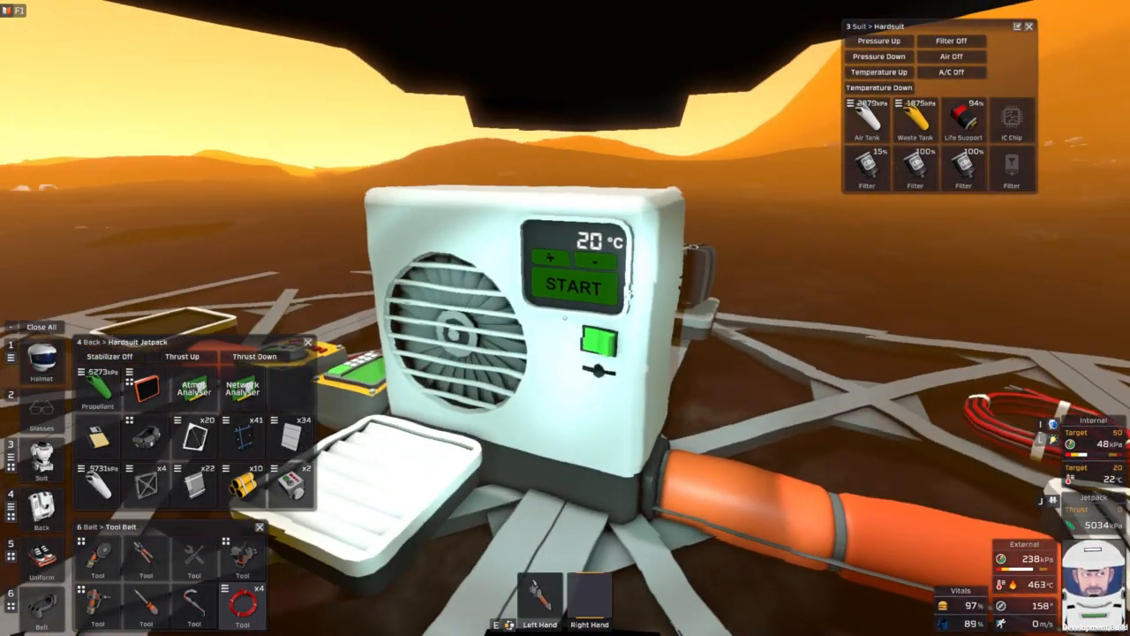
Lower the air conditioner target to -200 °C and start it running
{"action": "left_click", "coordinate": [572, 286]}
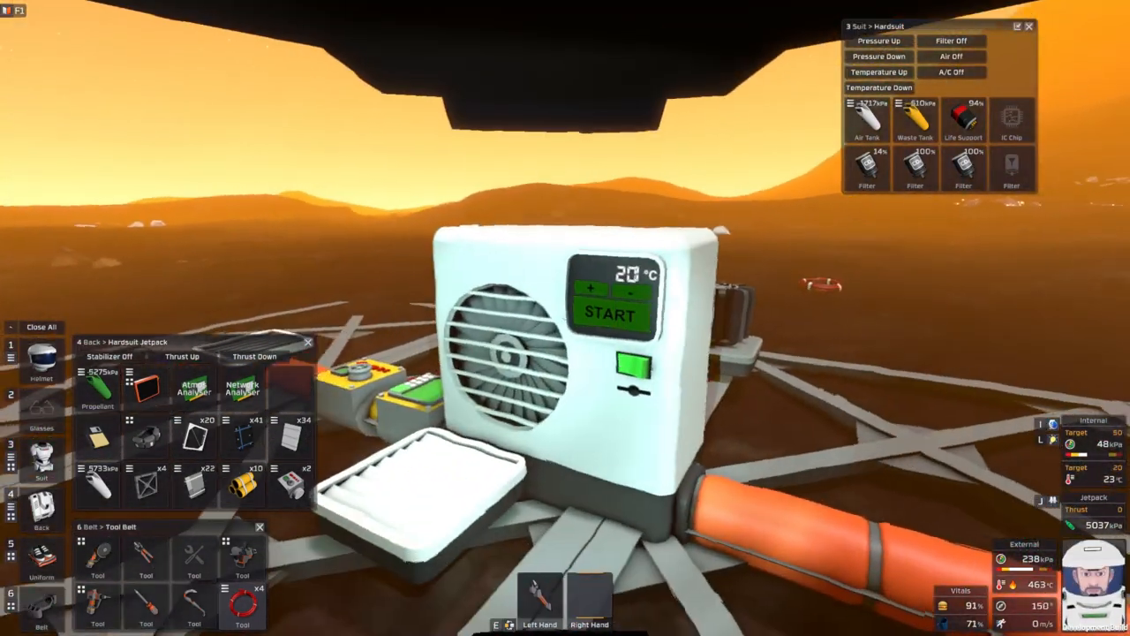
{"action": "left_click", "coordinate": [609, 316]}
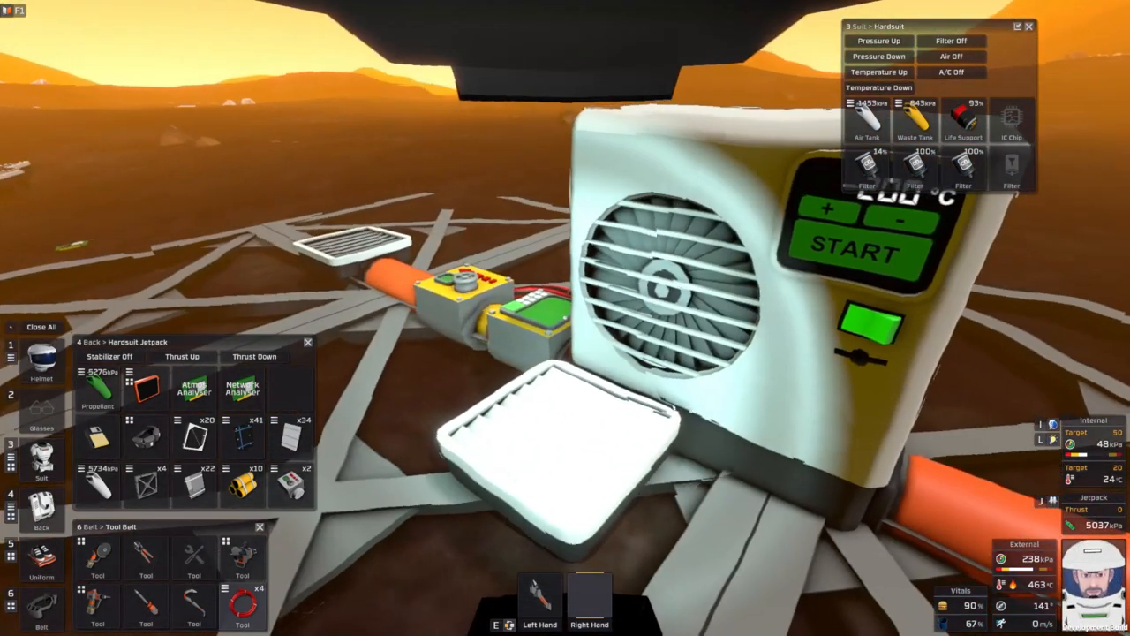
{"action": "left_click", "coordinate": [848, 255]}
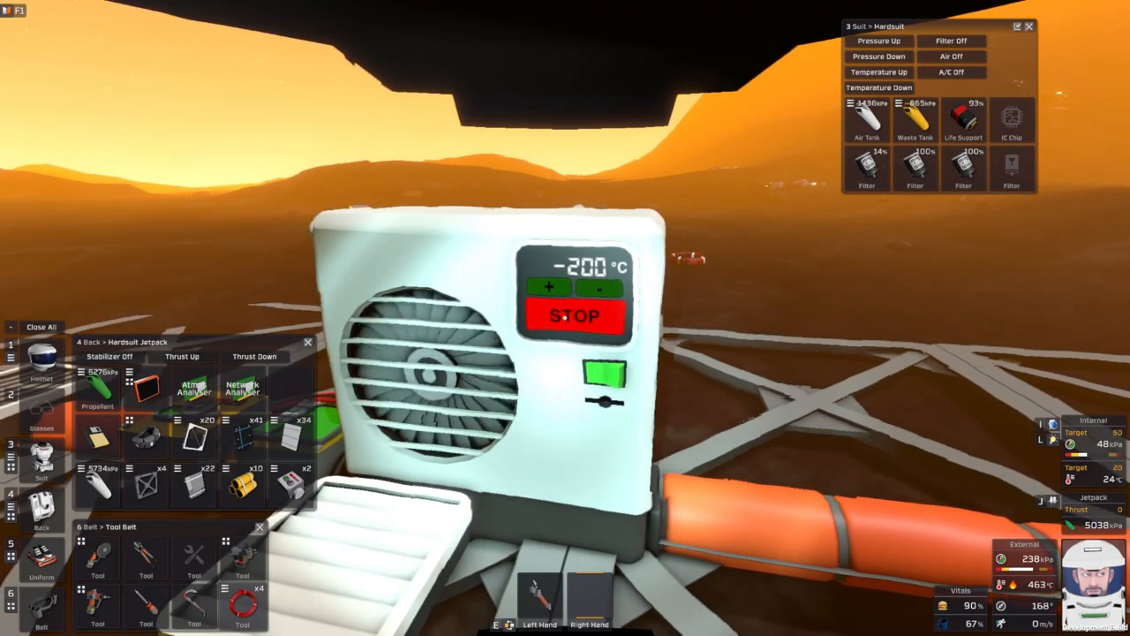
{"action": "left_click", "coordinate": [576, 316]}
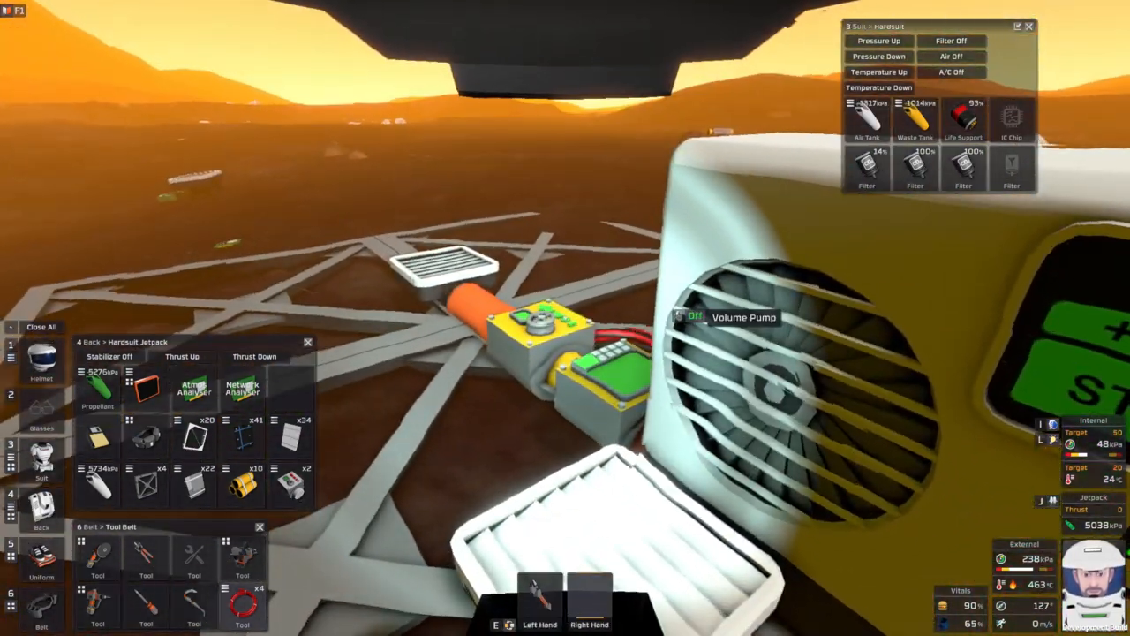
Stop the air conditioner so its display shows START while keeping -200 °C
{"action": "left_click", "coordinate": [696, 318]}
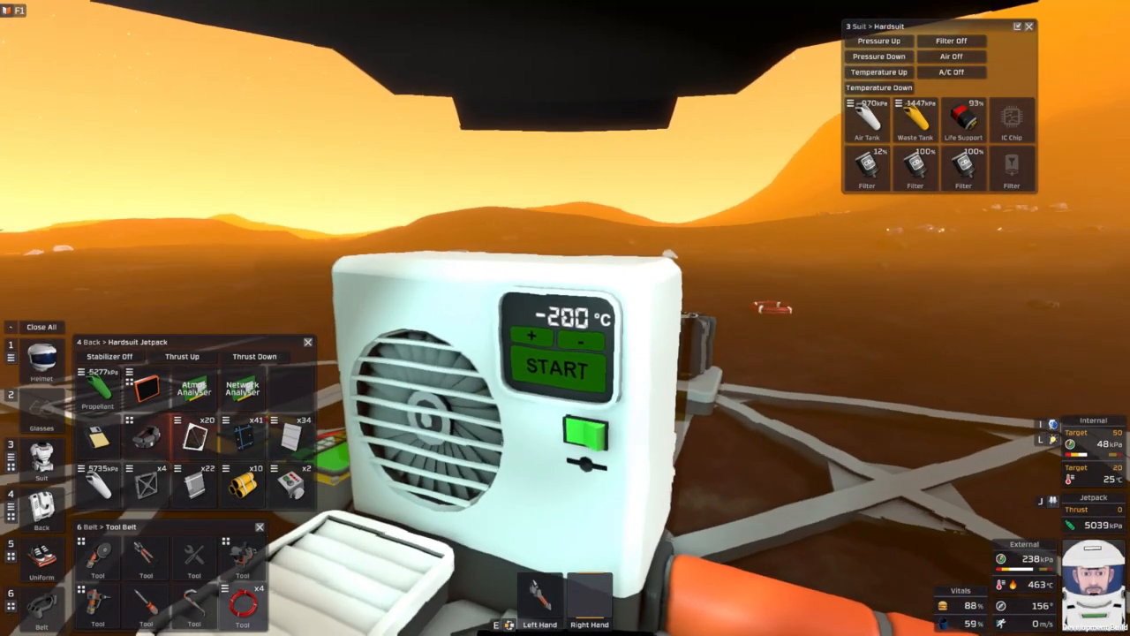
{"action": "left_click", "coordinate": [554, 369]}
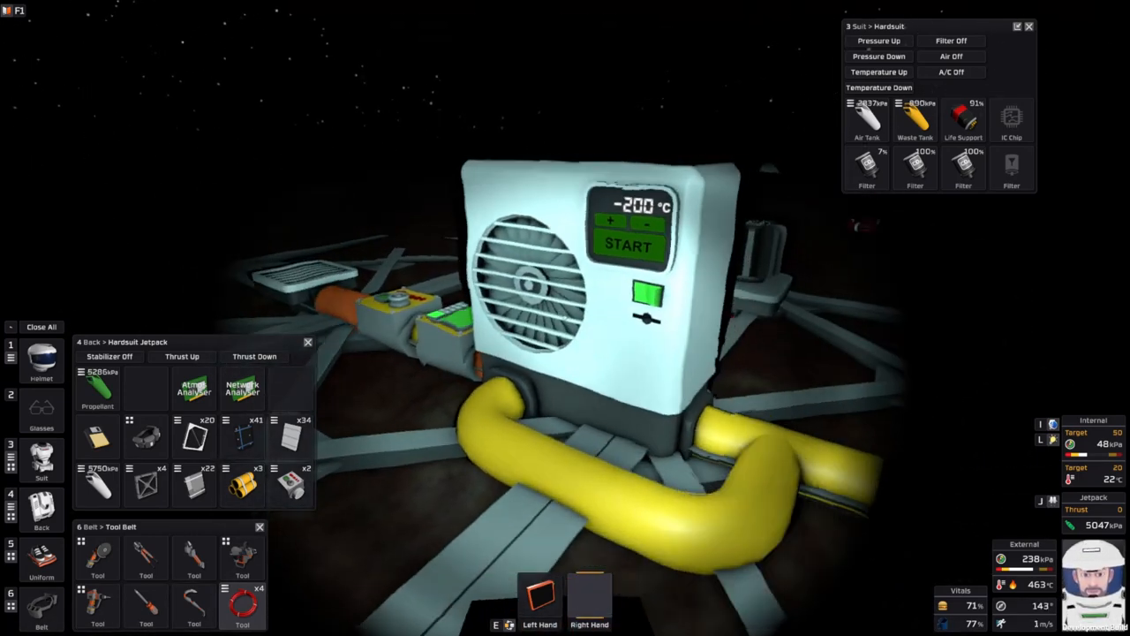
Toggle the air conditioner's power switch with the yellow pipe loop connected beneath it
{"action": "left_click", "coordinate": [627, 245]}
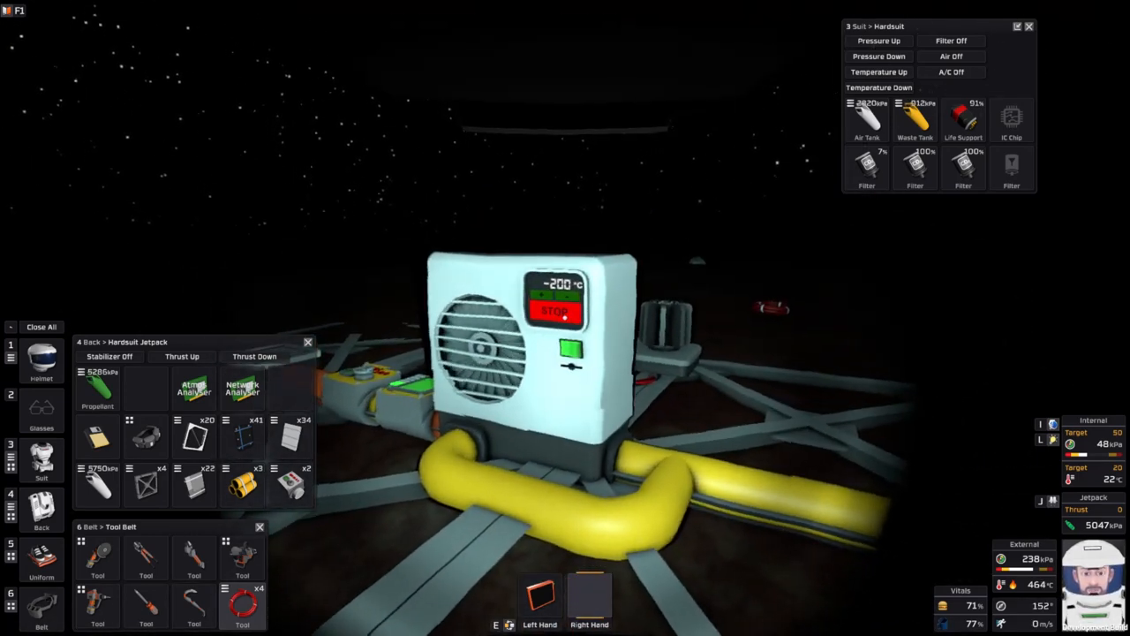